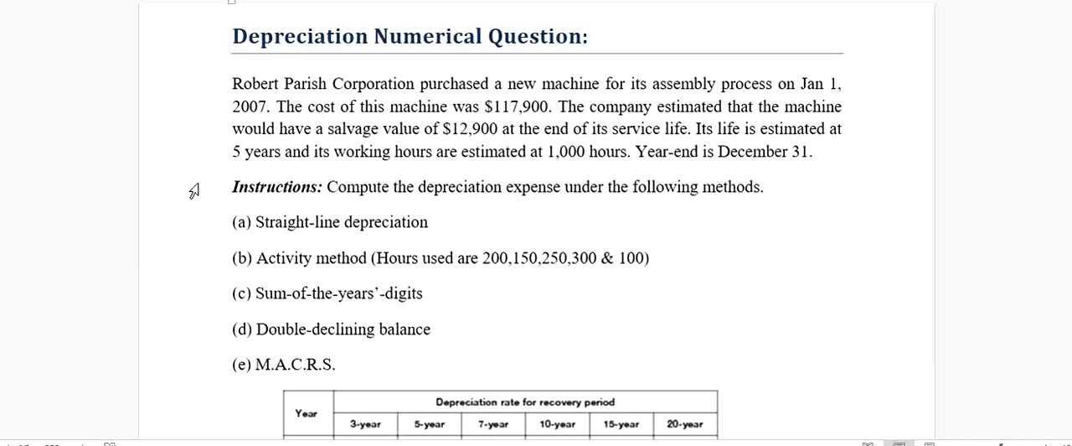
mouse_move(358, 242)
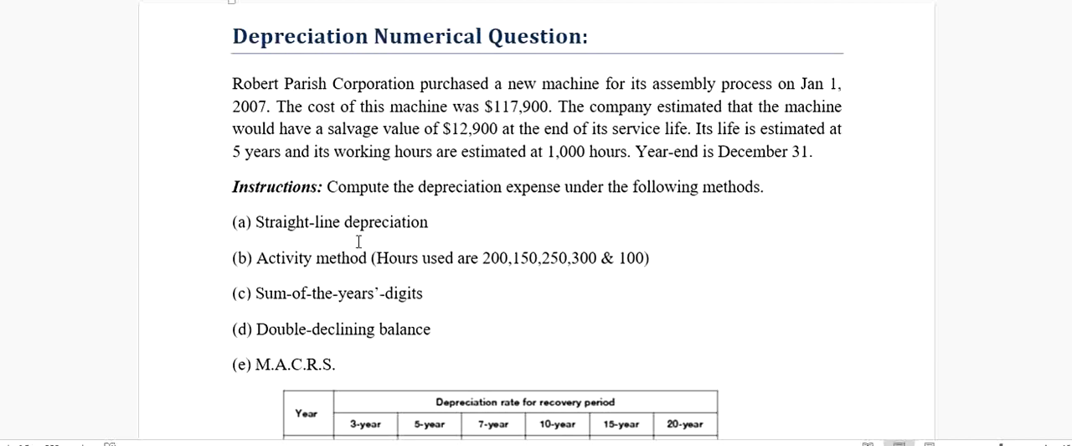
mouse_move(207, 76)
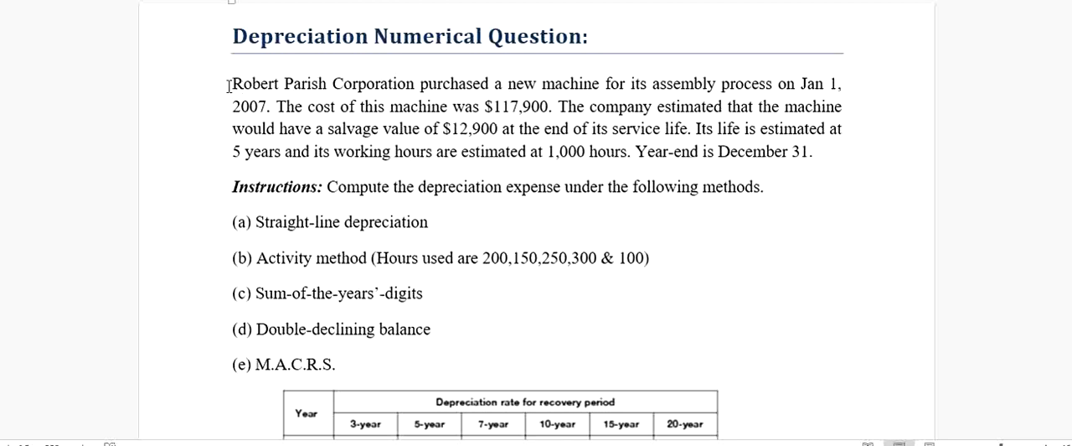
Step: Bold $117,900, $12,900, 5 years and 1,000 hours in the question paragraph
double_click(550, 83)
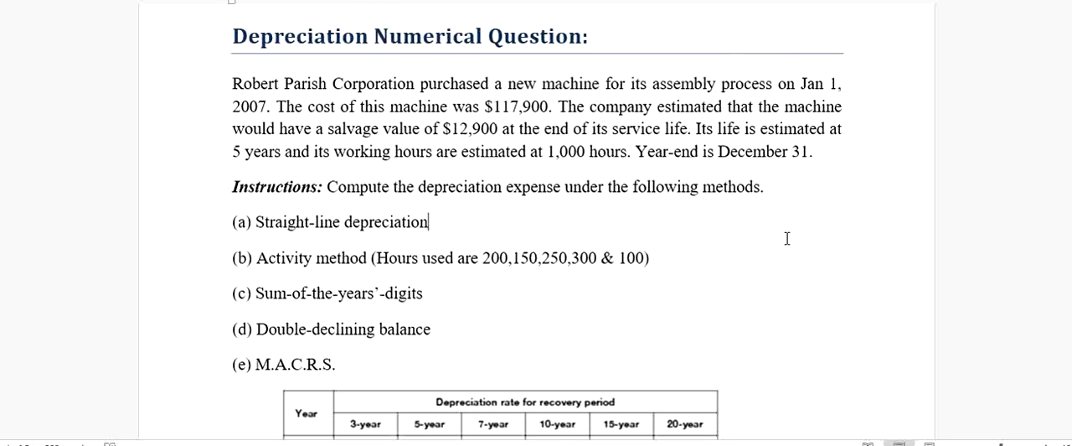
double_click(812, 82)
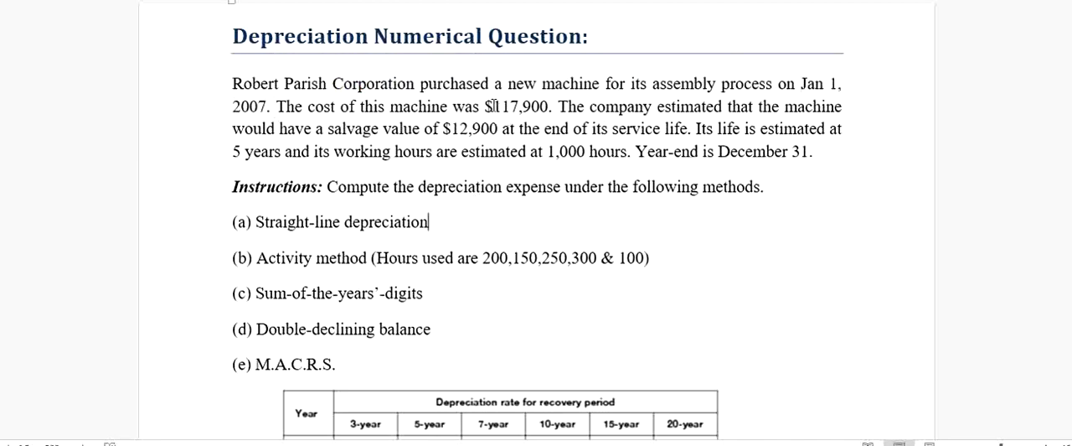
double_click(516, 107)
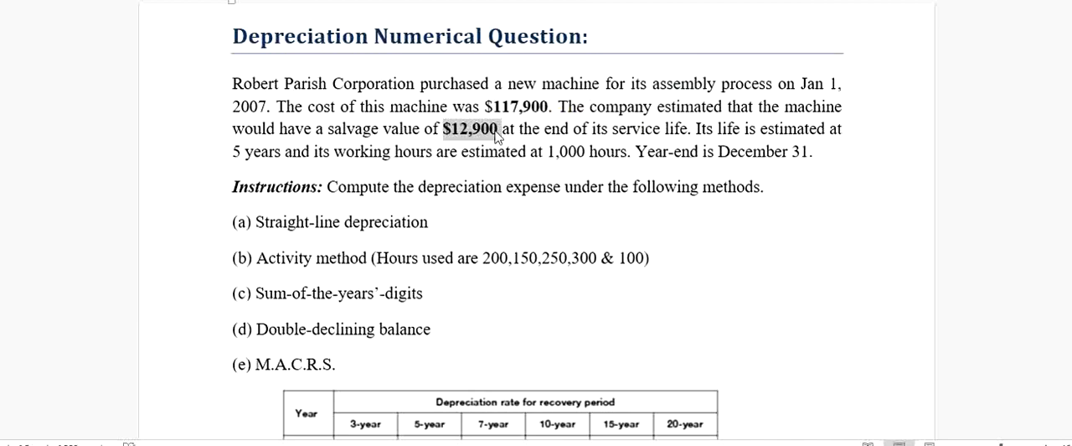
mouse_move(476, 229)
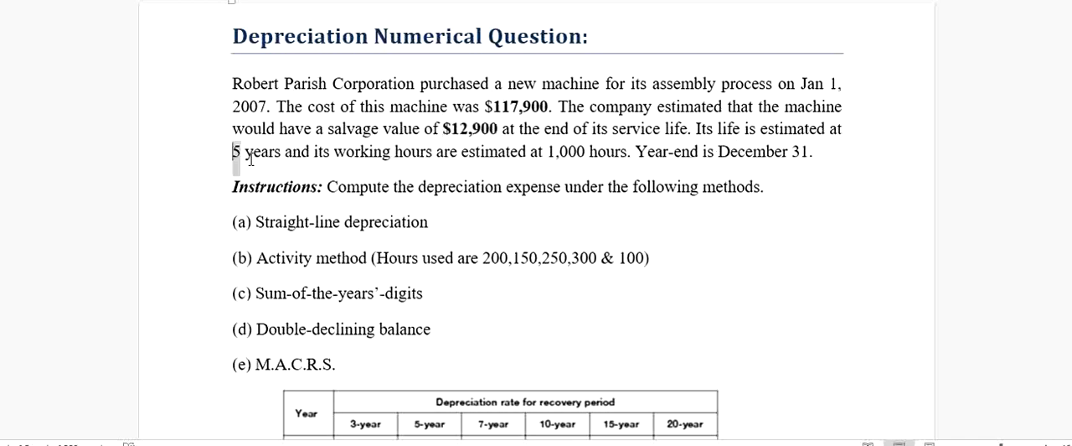
double_click(243, 151)
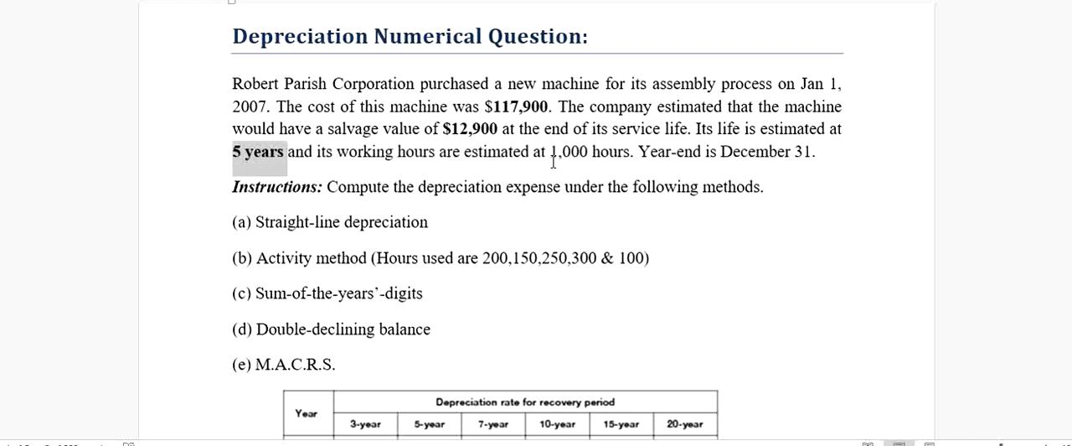
double_click(589, 152)
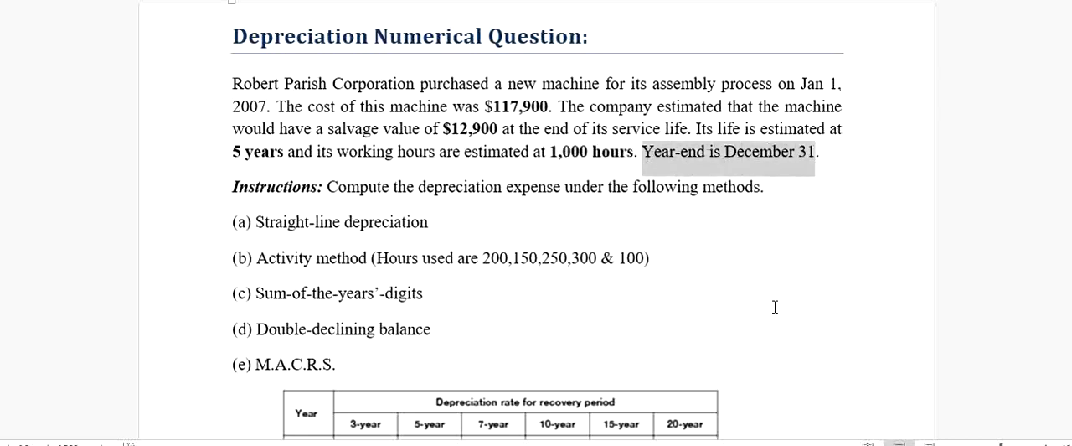
mouse_move(485, 241)
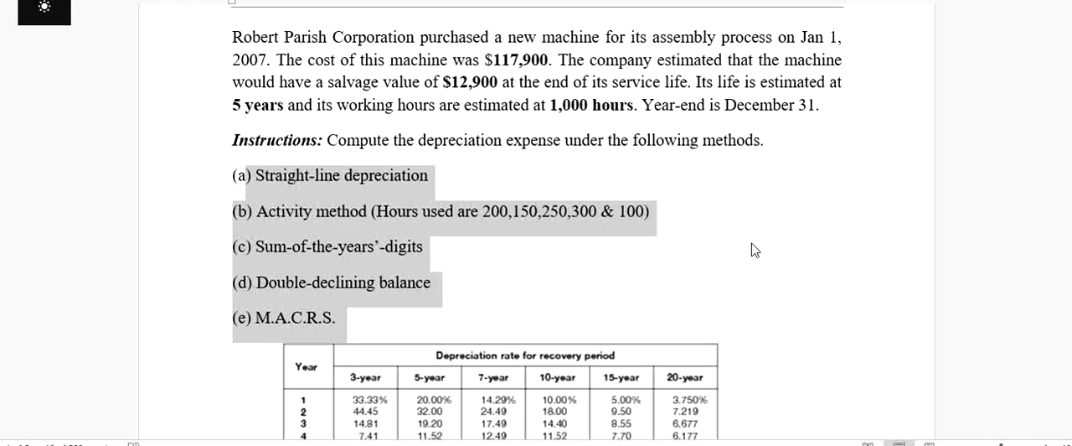
mouse_move(644, 246)
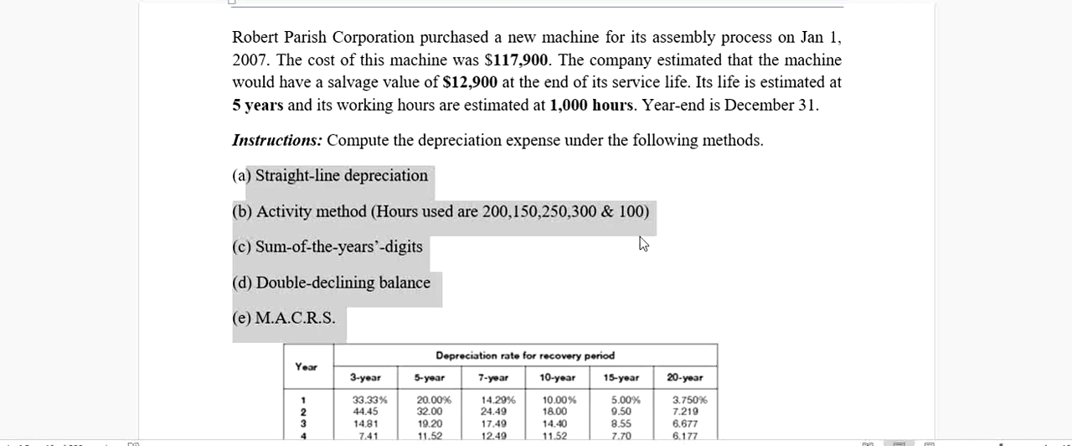
Step: Add a year 0 row with dashes and $117,900, and enter year 1's (117,900-12,900)/5
left_click(490, 241)
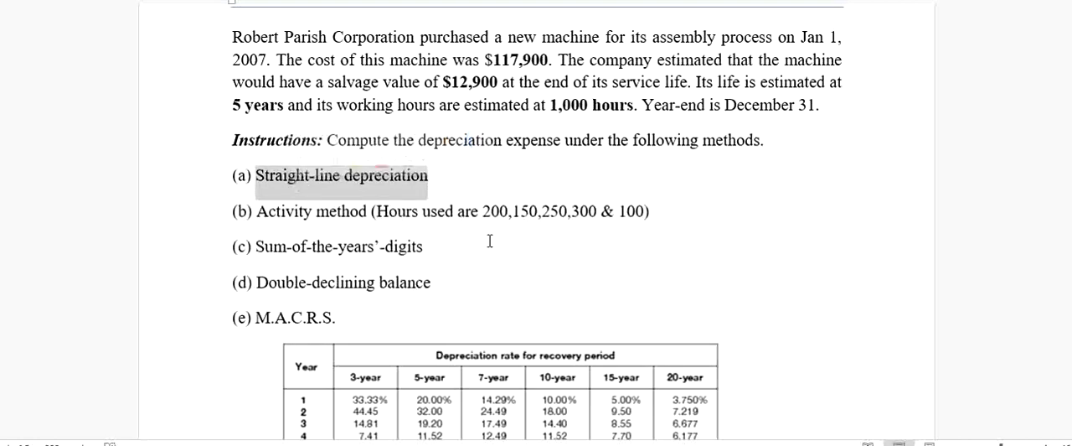
scroll("down", 3)
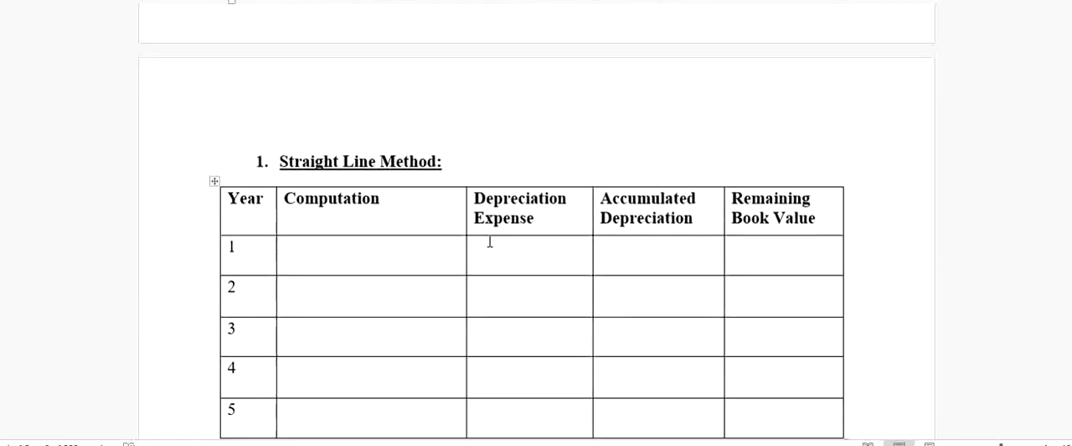
scroll("up", 3)
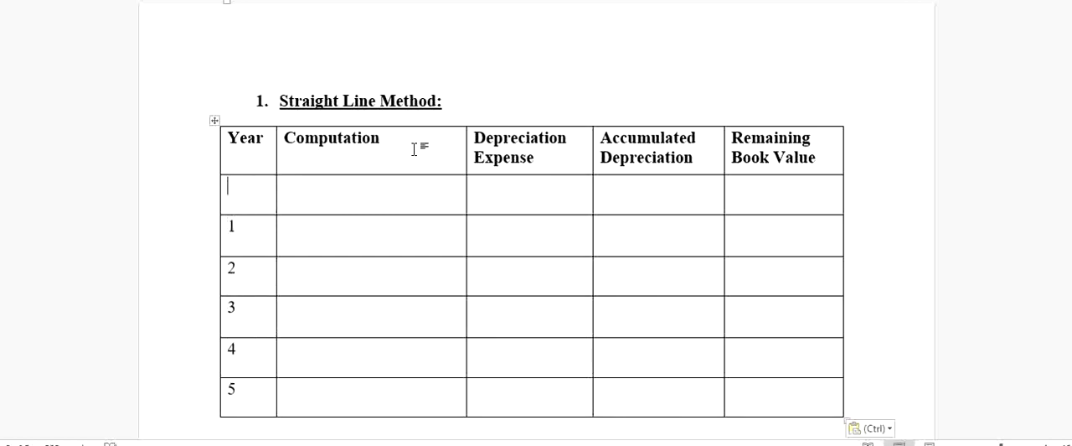
type("0")
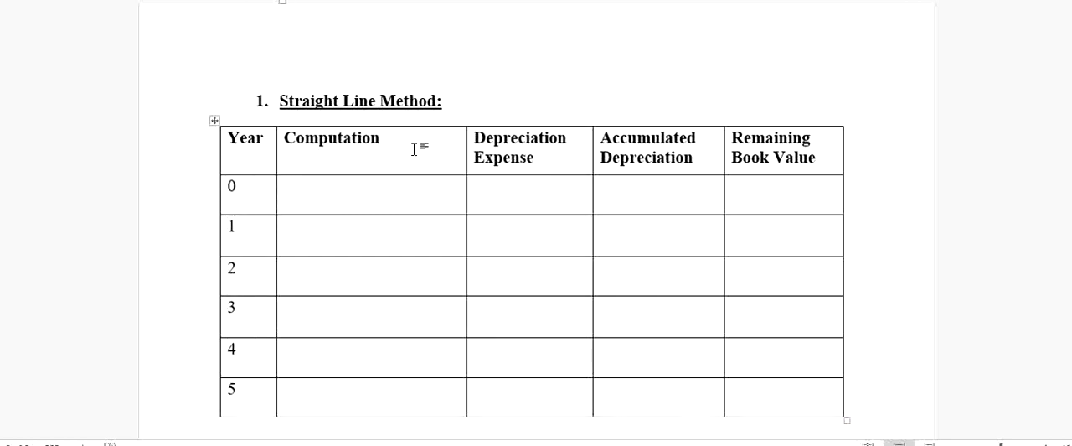
mouse_move(499, 167)
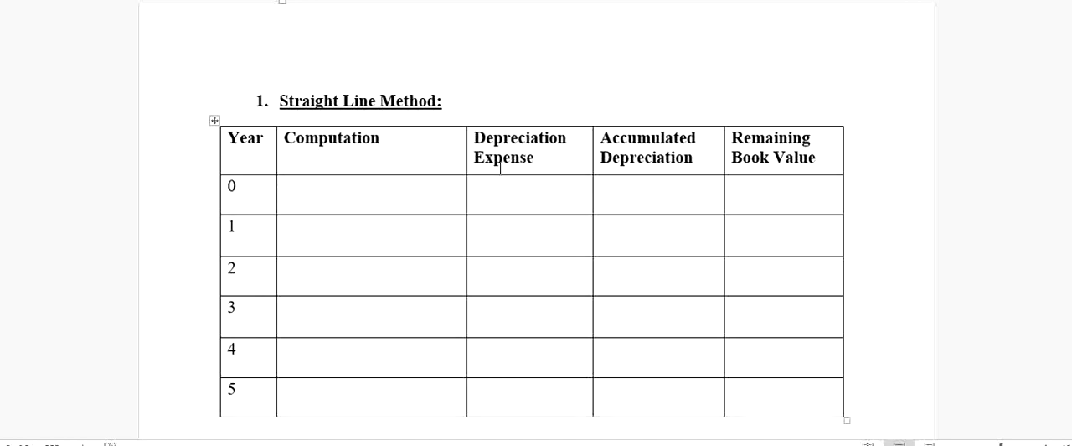
type("-")
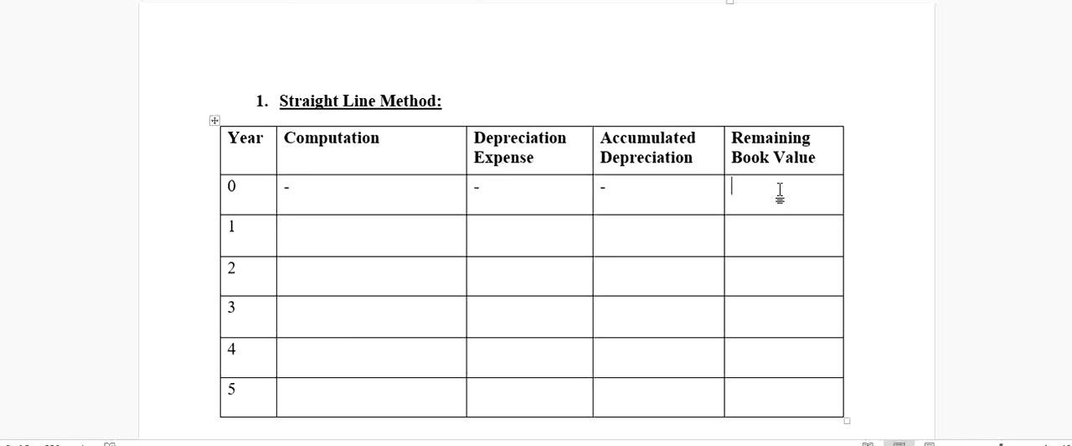
type("$117,900")
left_click(372, 235)
type("(")
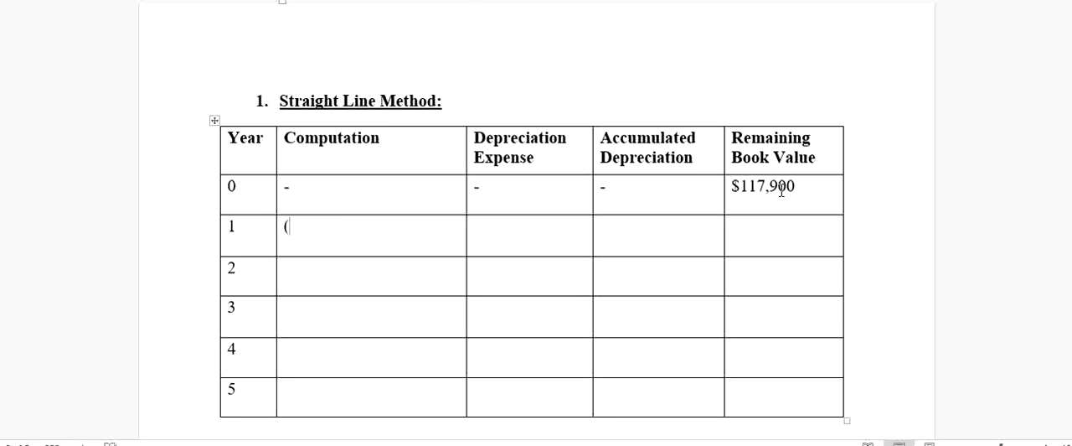
type("117,900-12,900)/5")
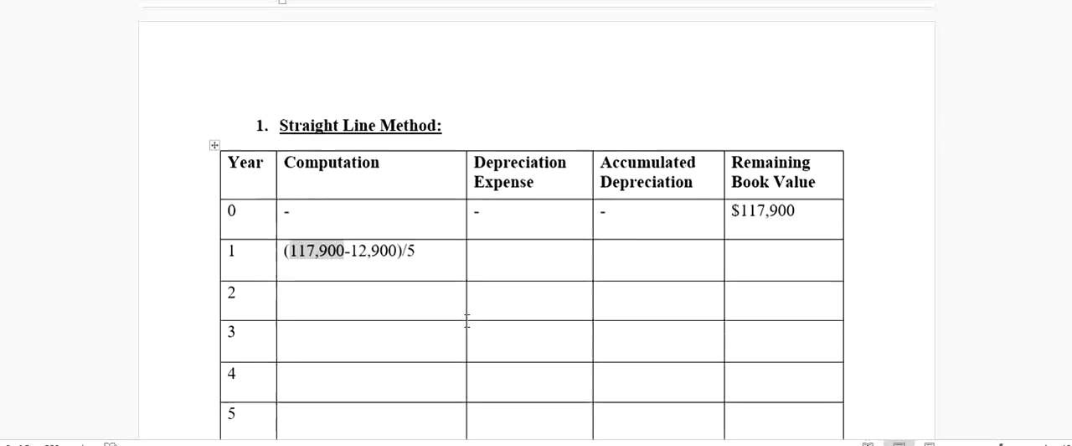
scroll("up", 3)
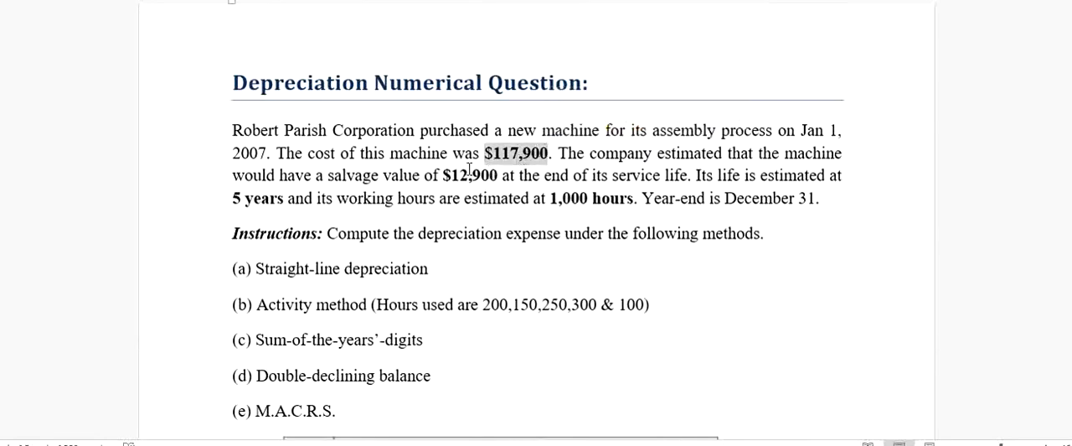
double_click(470, 175)
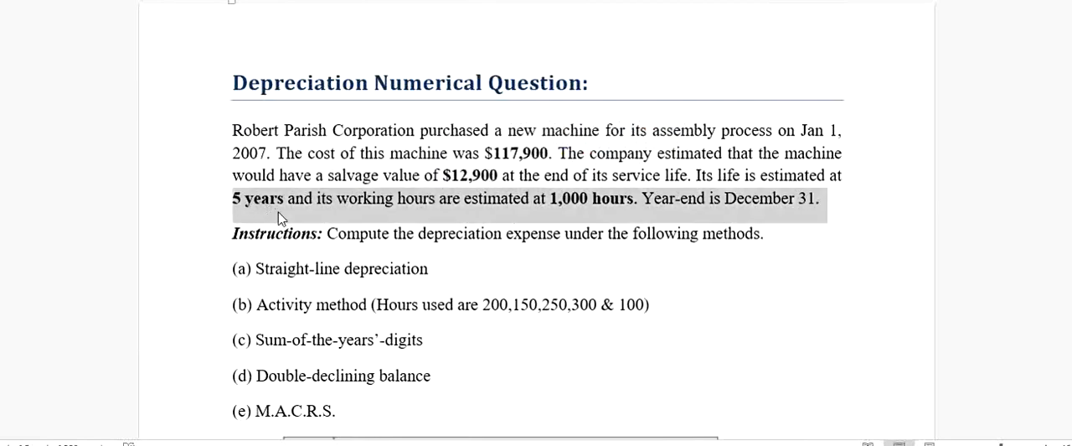
left_click(818, 247)
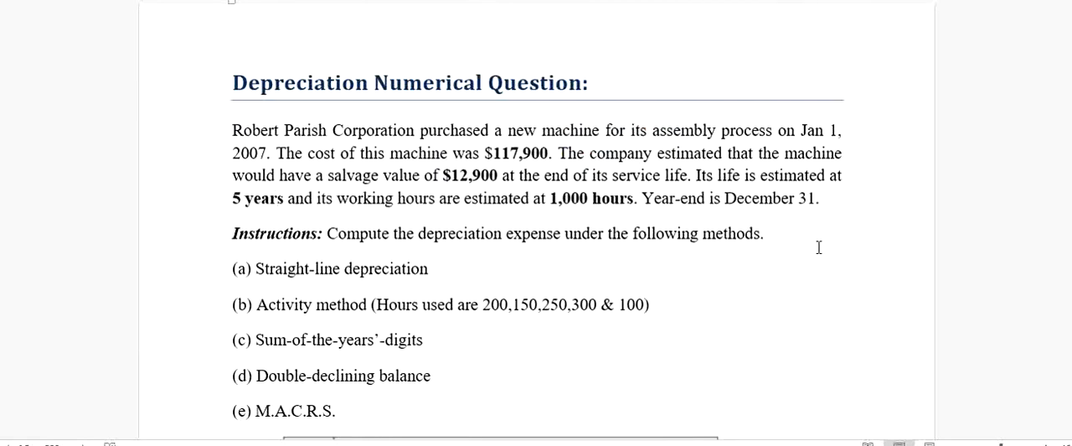
scroll("down", 3)
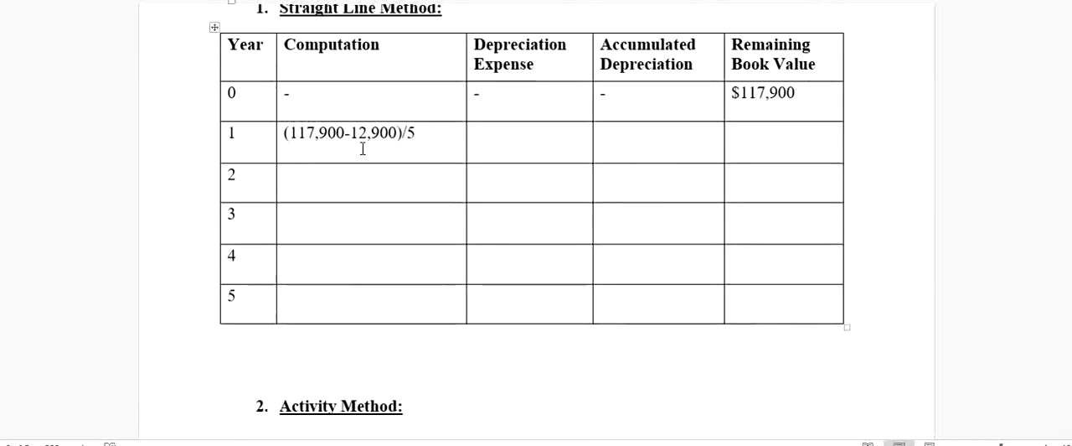
Step: Type $21,000 expense, $21,000 accumulated depreciation and $96,900 book value in year 1's cells
left_click(410, 134)
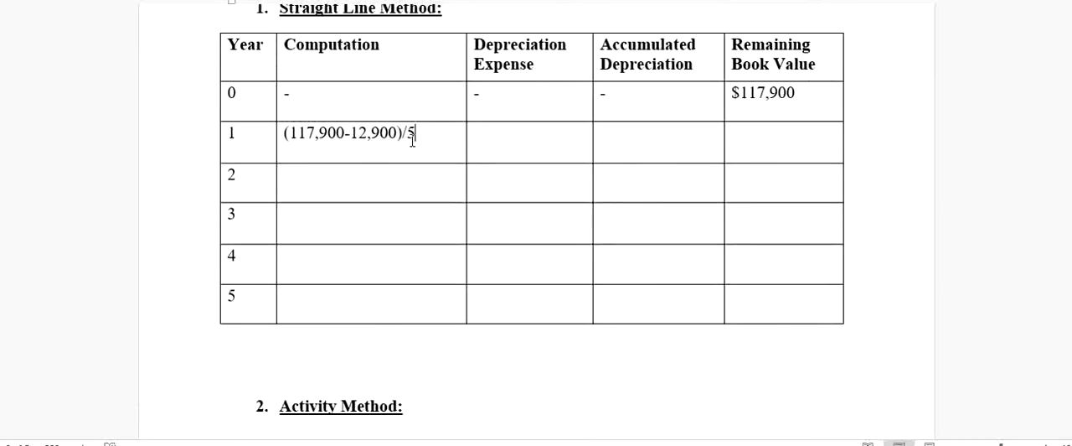
left_click(519, 132)
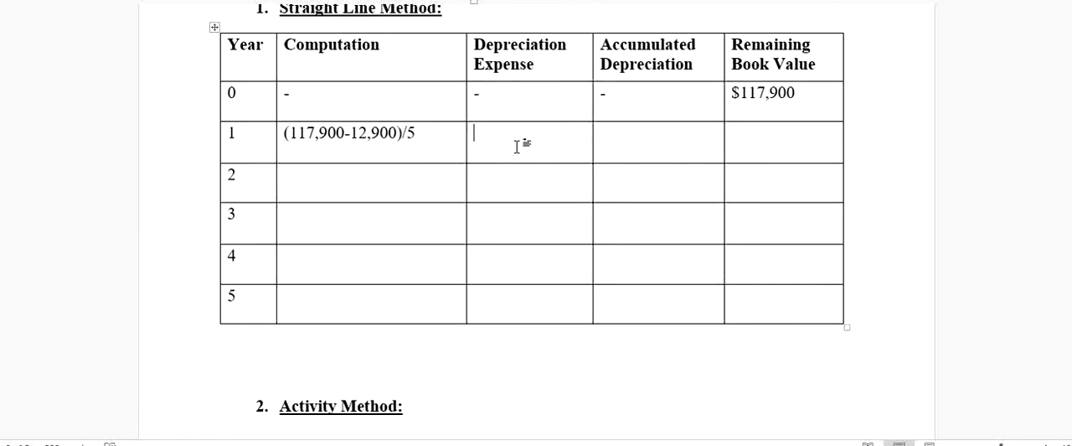
type("$")
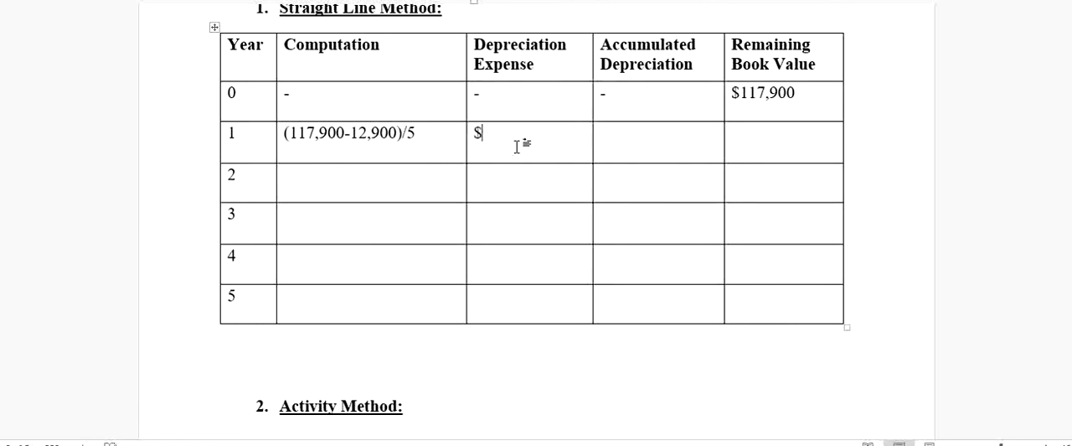
type("21,000")
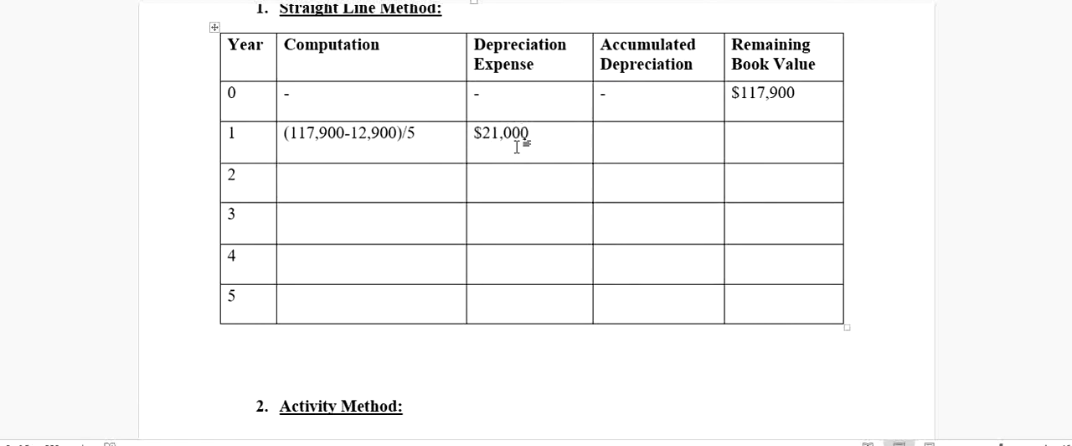
left_click(658, 132)
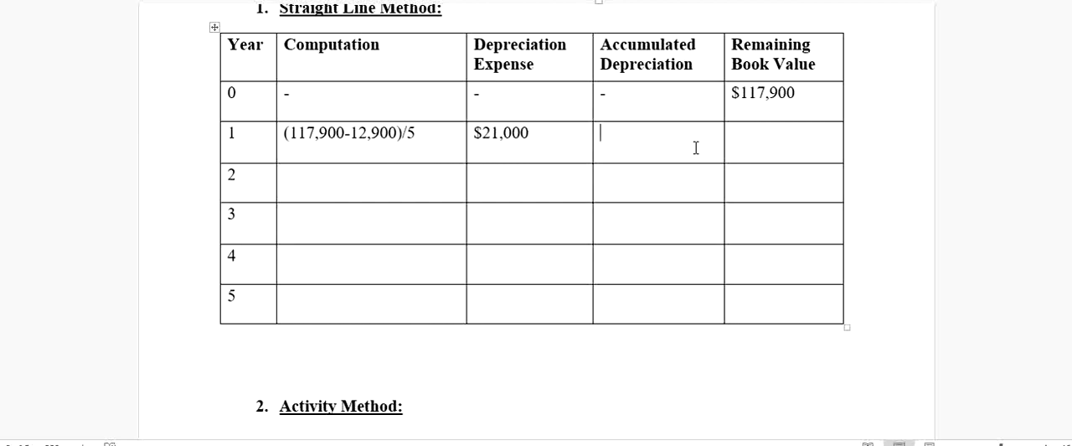
type("$21,000")
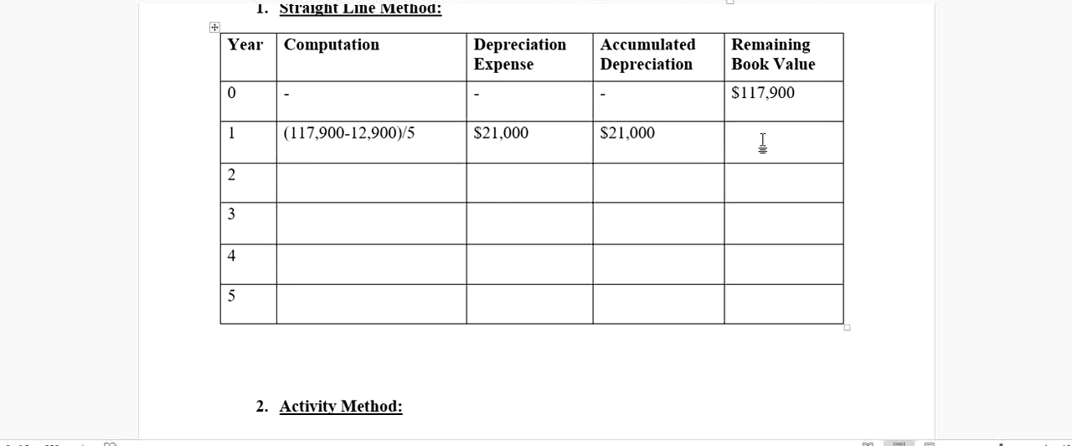
left_click(753, 134)
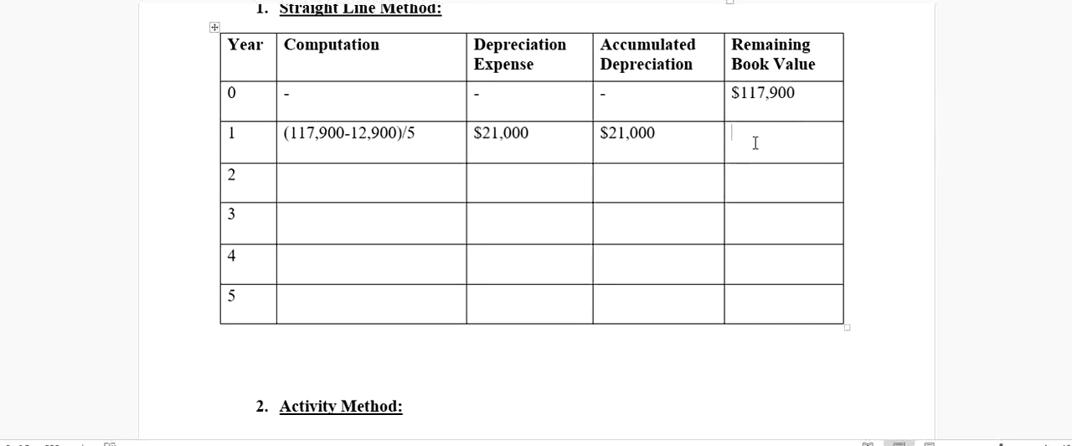
type("$96")
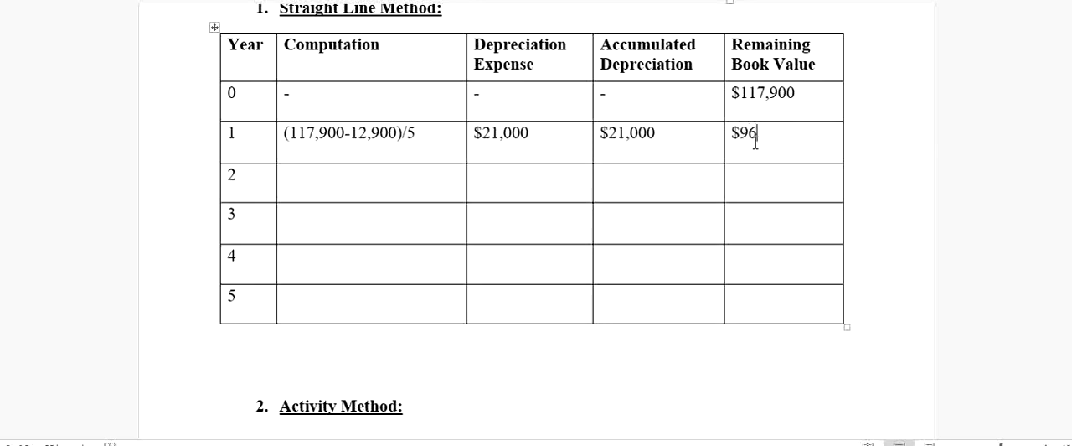
type(",900")
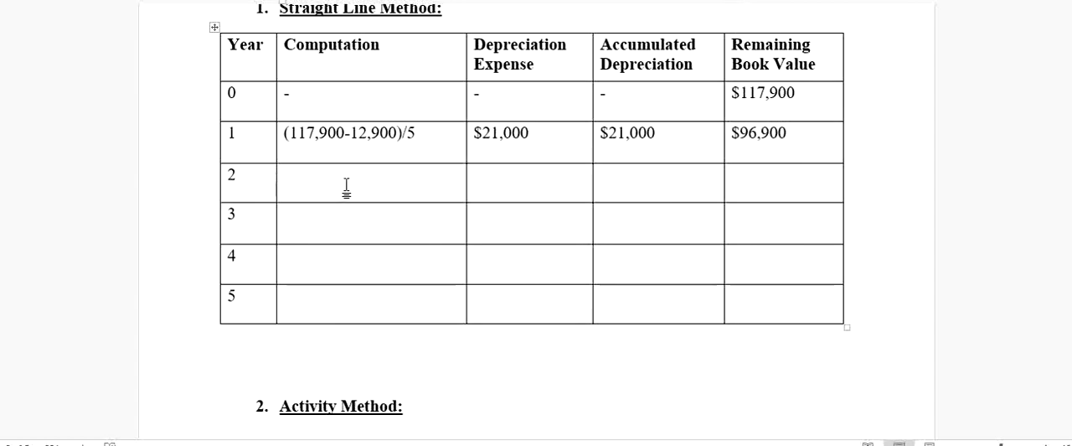
Step: Enter 'Same as above' and a 21,000 depreciation expense for year 2
type("Same")
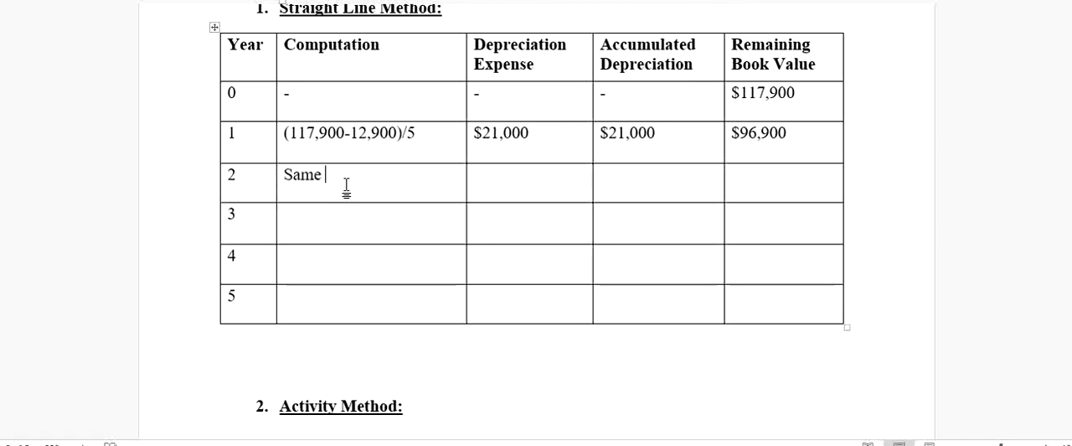
type("as ab")
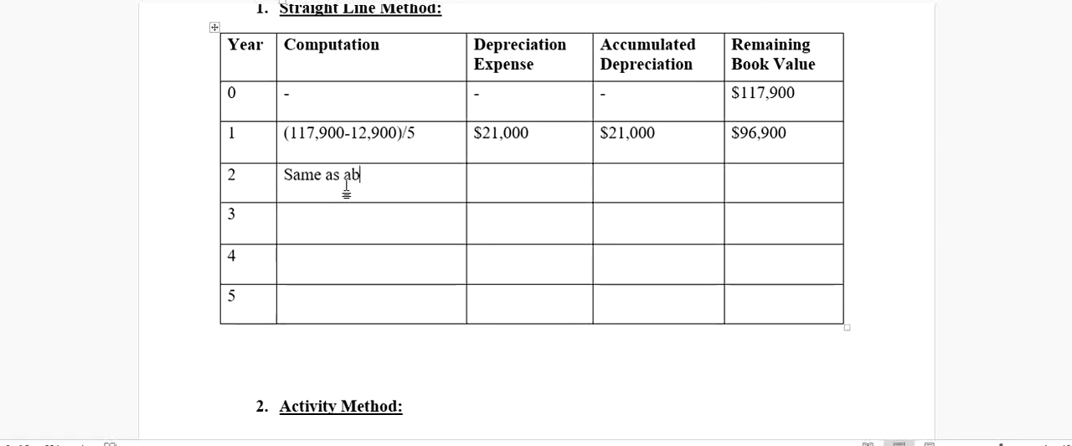
type("ove")
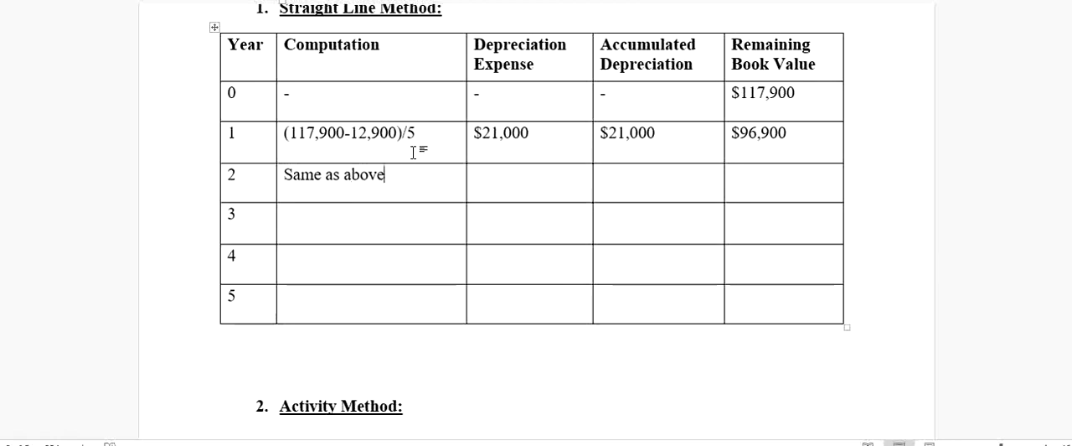
left_click(501, 174)
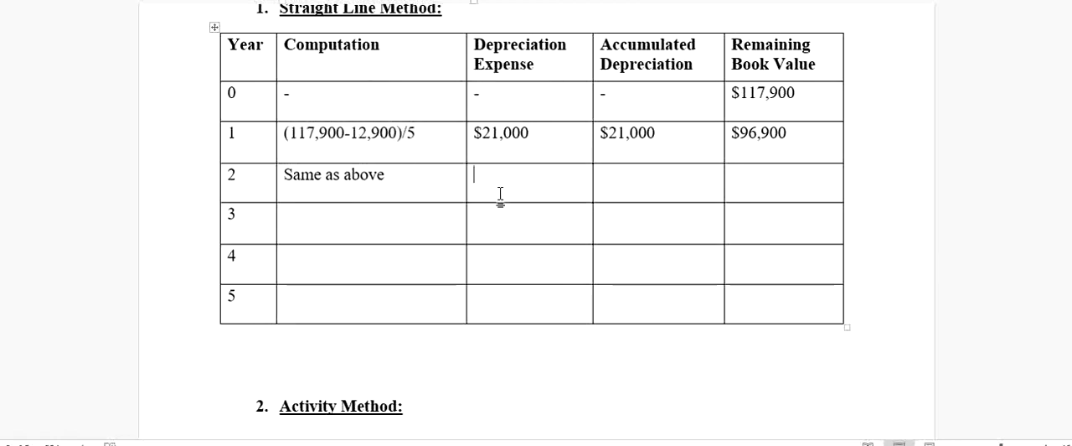
type("21")
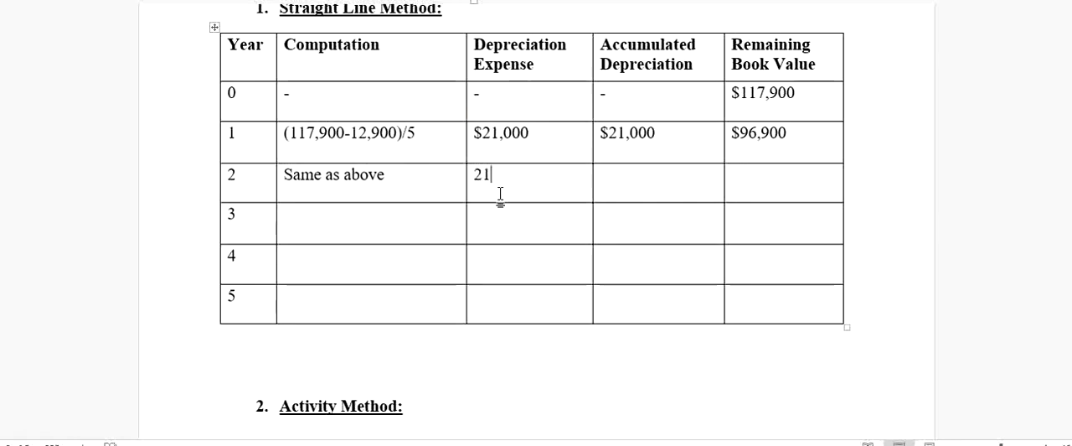
type(",000")
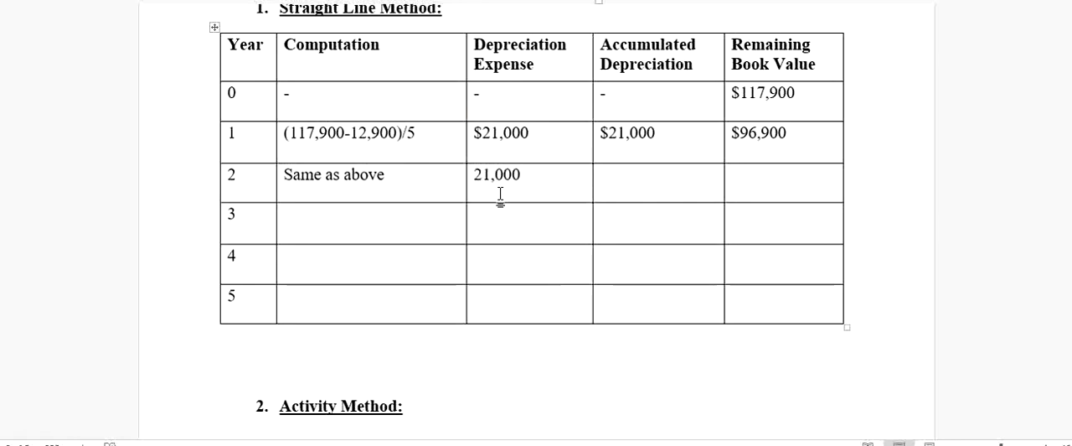
mouse_move(537, 171)
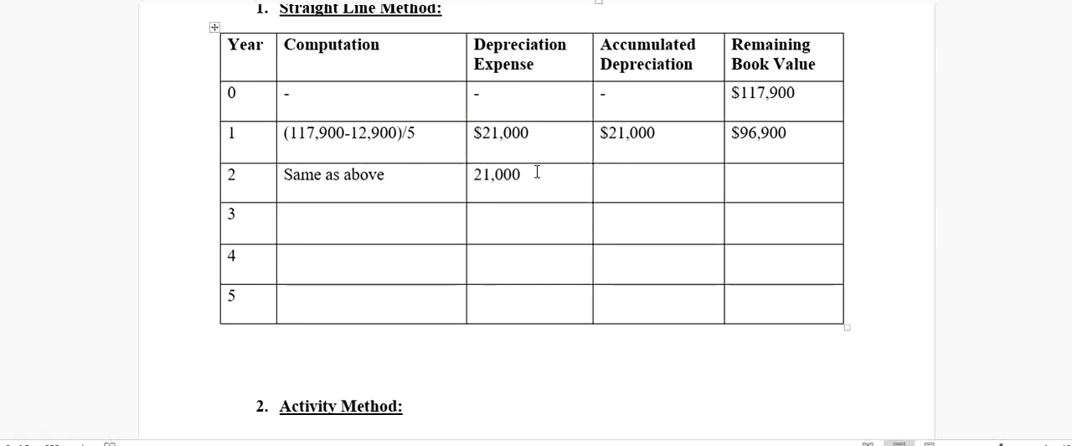
Step: Enter 42,000 accumulated depreciation and 75,900 remaining book value for year 2
double_click(496, 174)
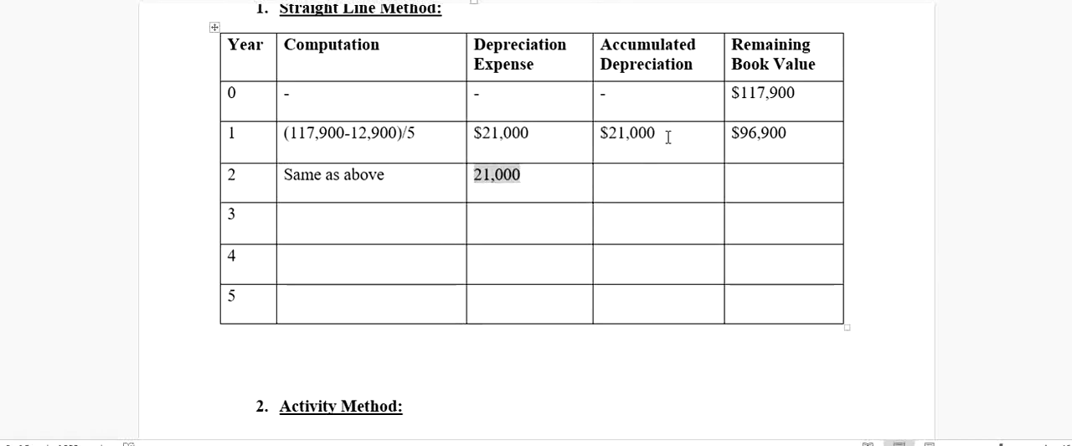
double_click(627, 132)
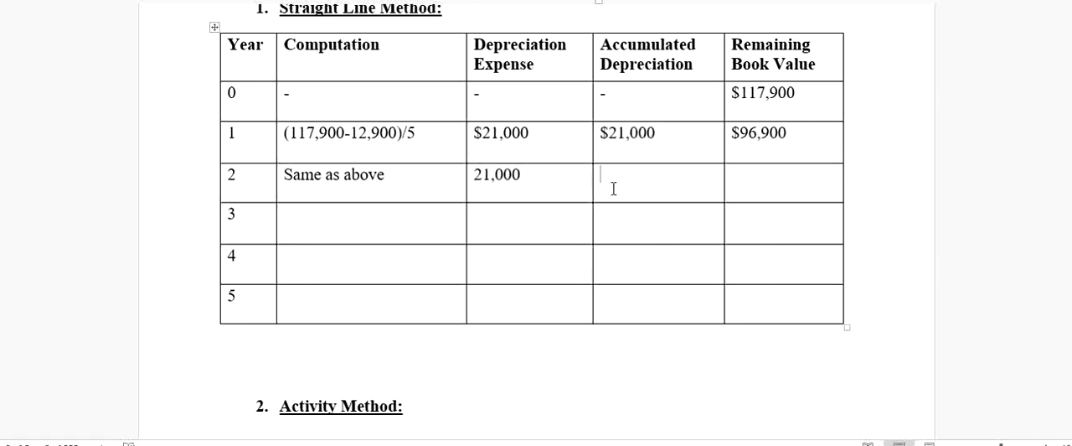
type("42,000")
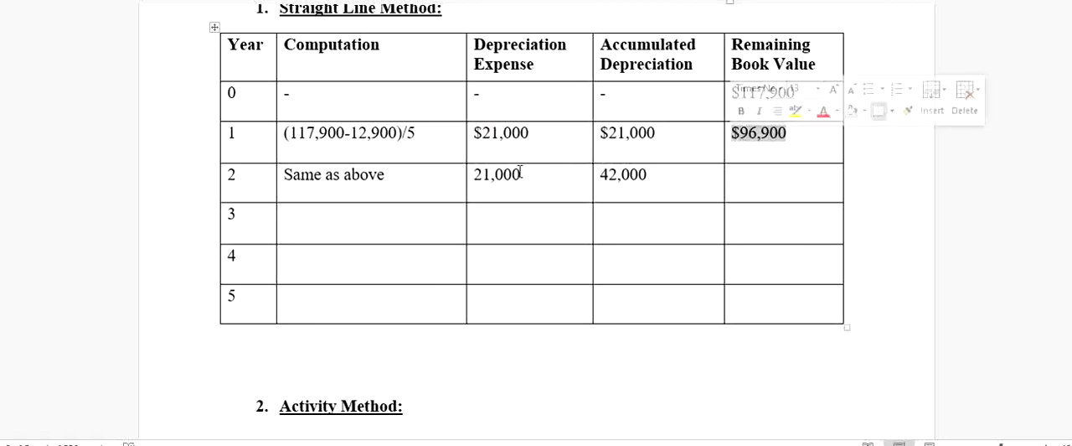
left_click(775, 182)
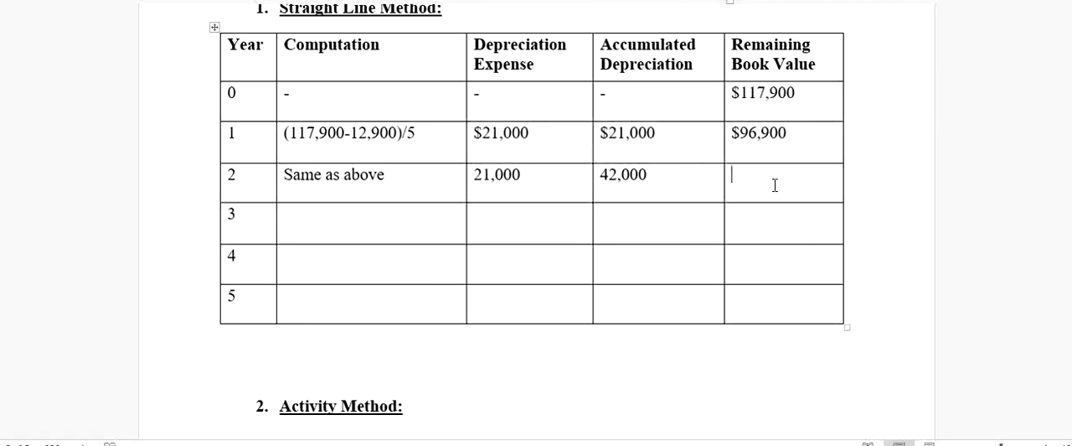
type("75,900")
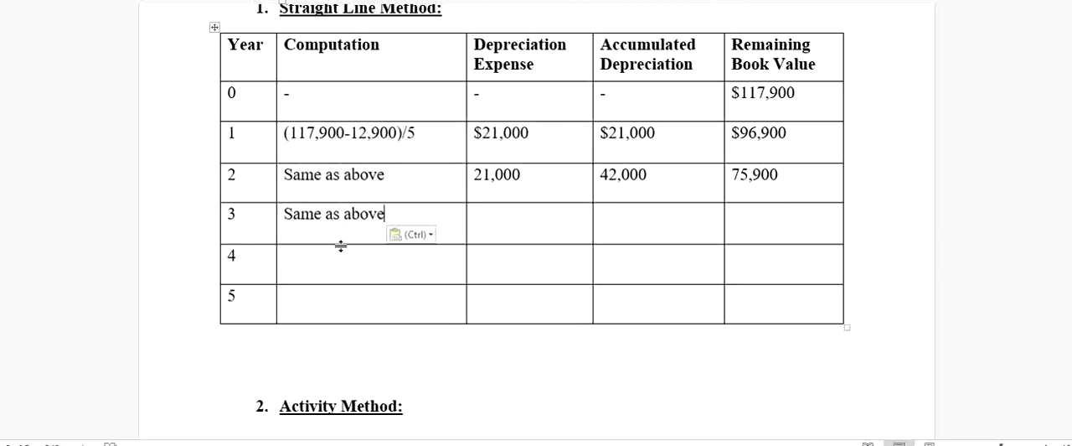
mouse_move(542, 228)
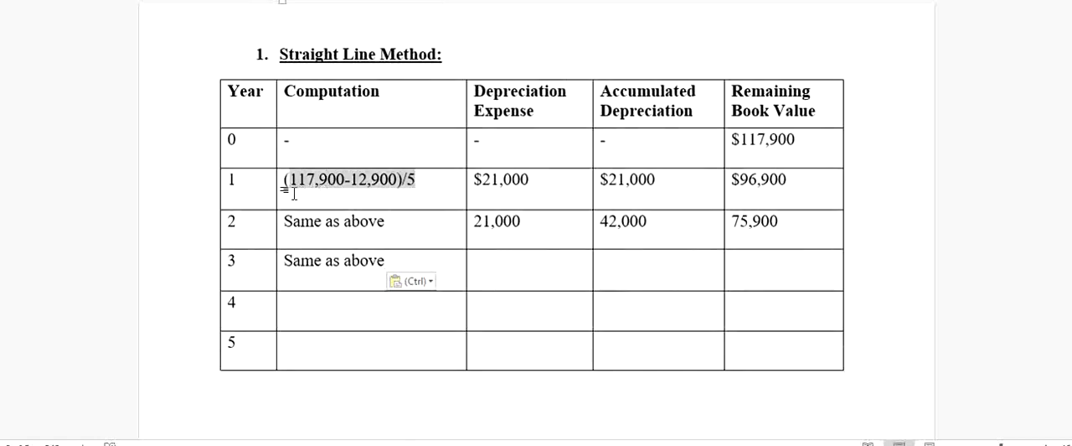
Step: Enter 21,000 depreciation expense and 54,900 book value in year 3's row
left_click(503, 261)
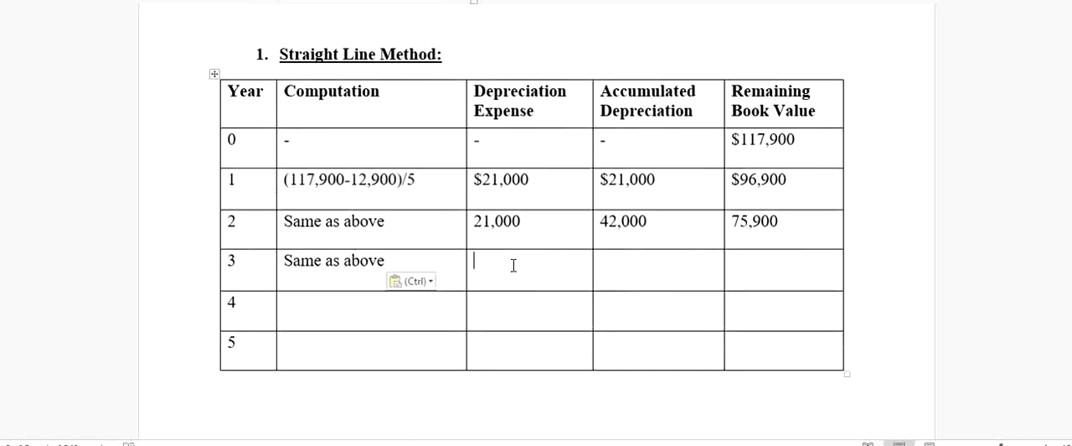
type("21,000")
left_click(658, 270)
type("63,000")
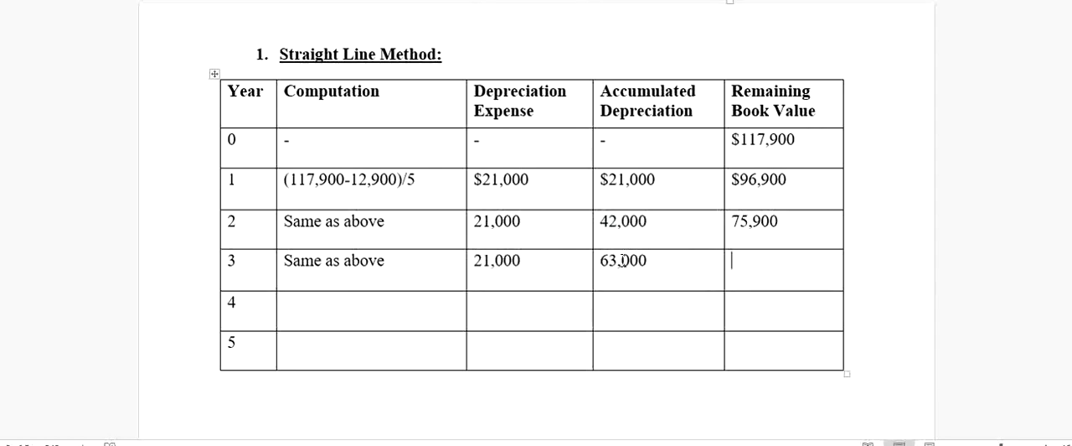
type("54,900")
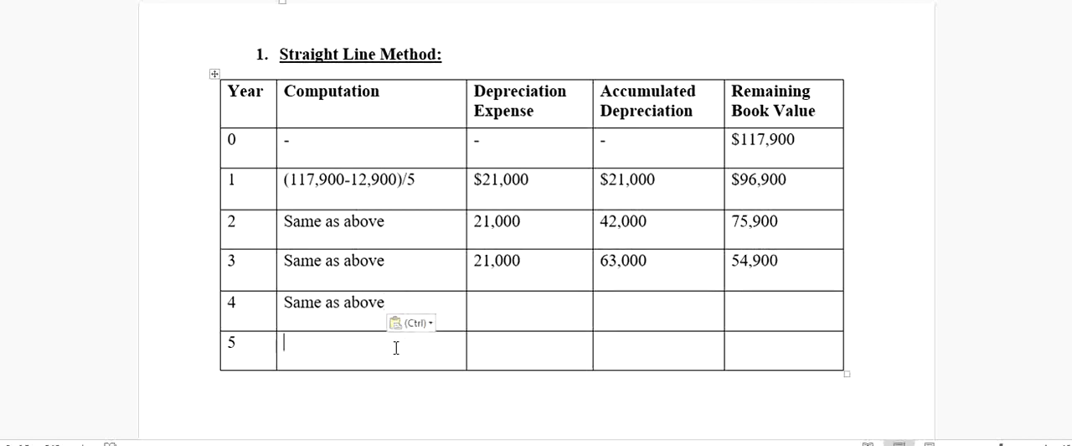
Step: Enter 'Same as above', 84,000 accumulated depreciation, and select year 5's 21,000 expense
type("Same as above")
left_click(530, 350)
type("21,000")
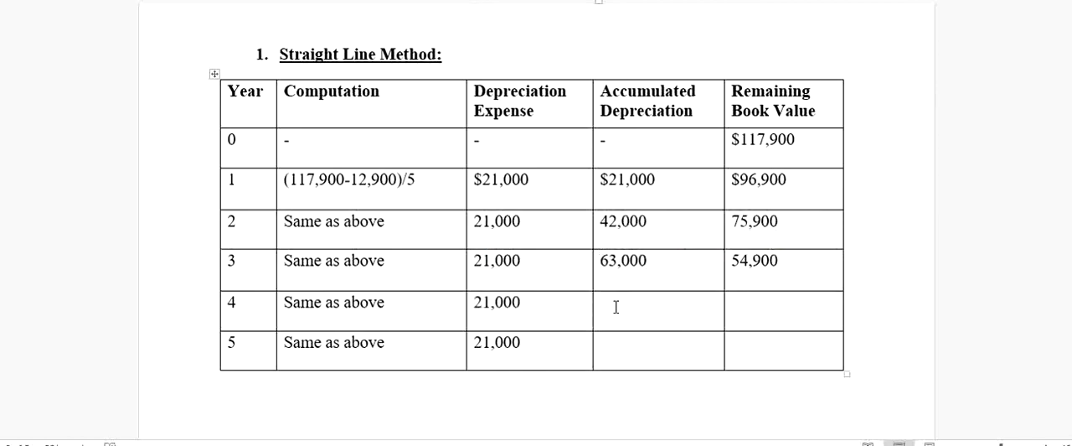
type("84,000")
type("33,900")
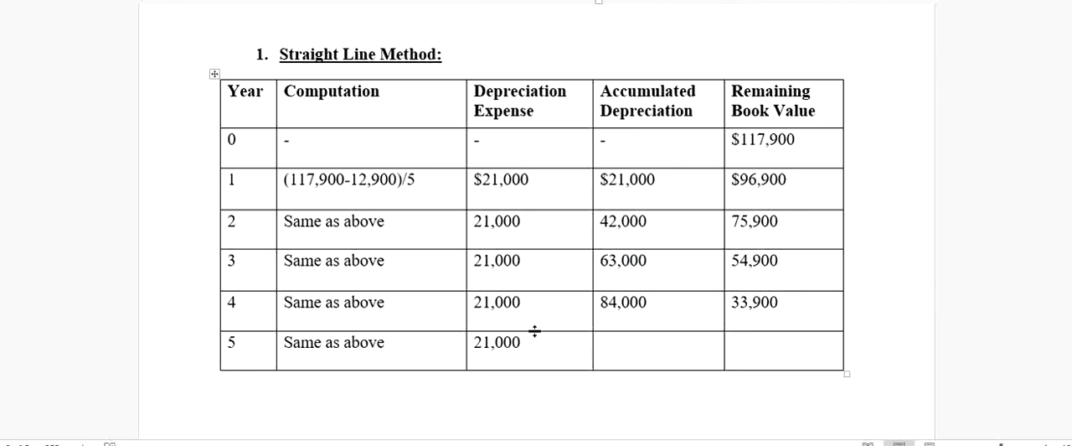
double_click(496, 342)
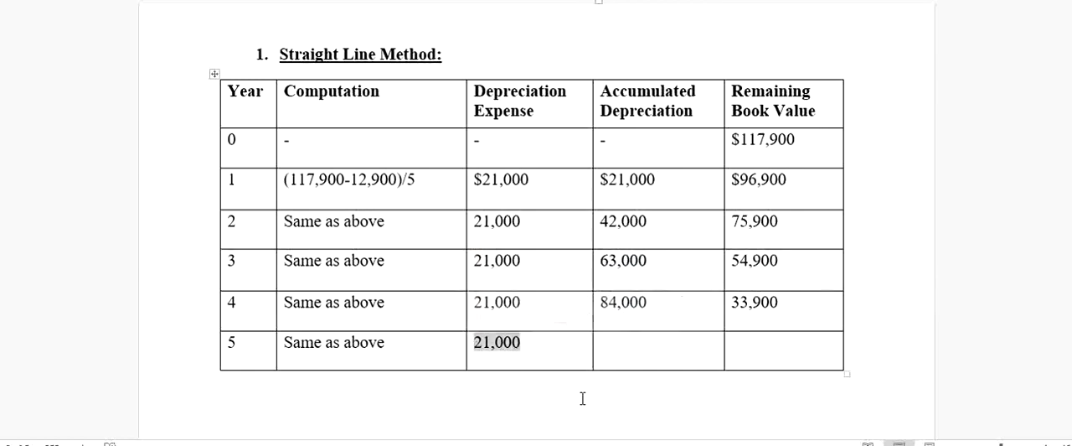